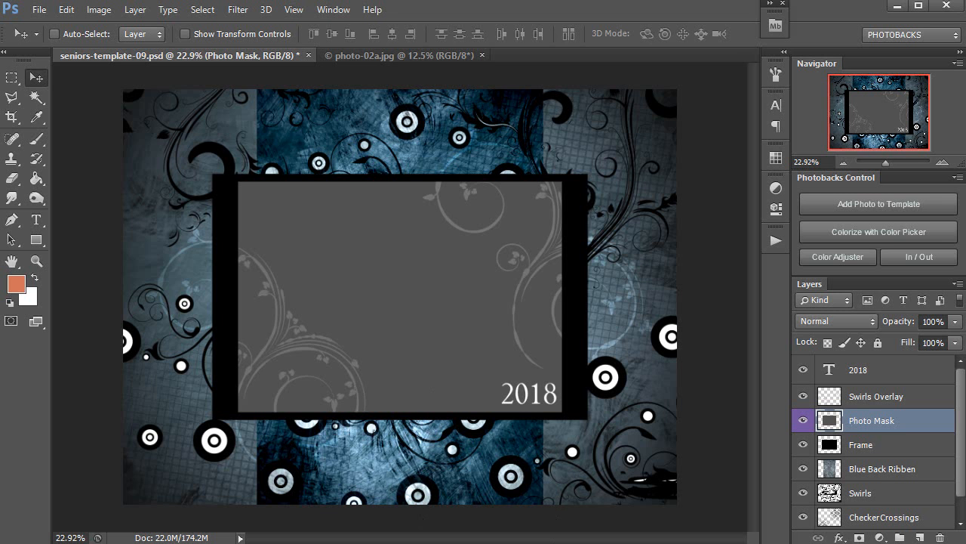
mouse_move(593, 355)
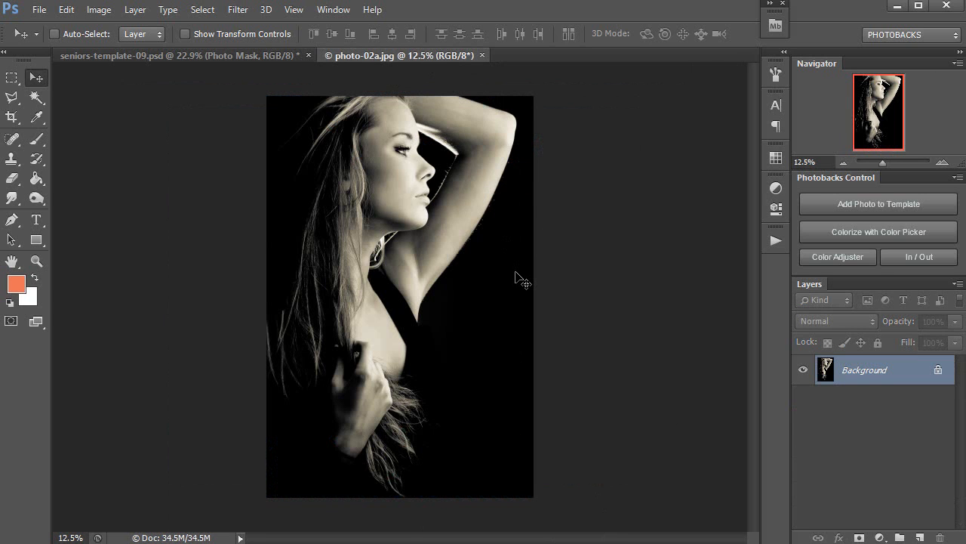
mouse_move(353, 176)
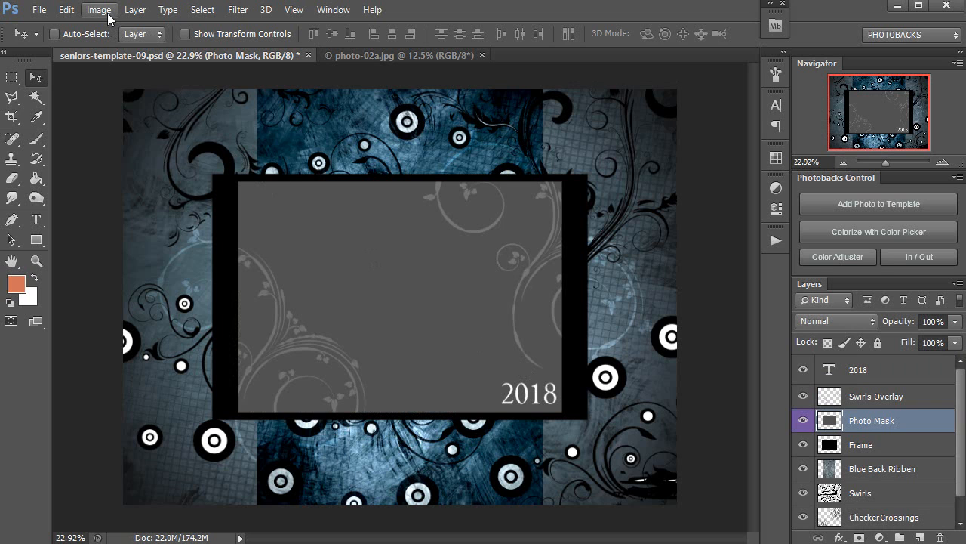
Rotate the template canvas 90° clockwise into portrait orientation.
click(98, 12)
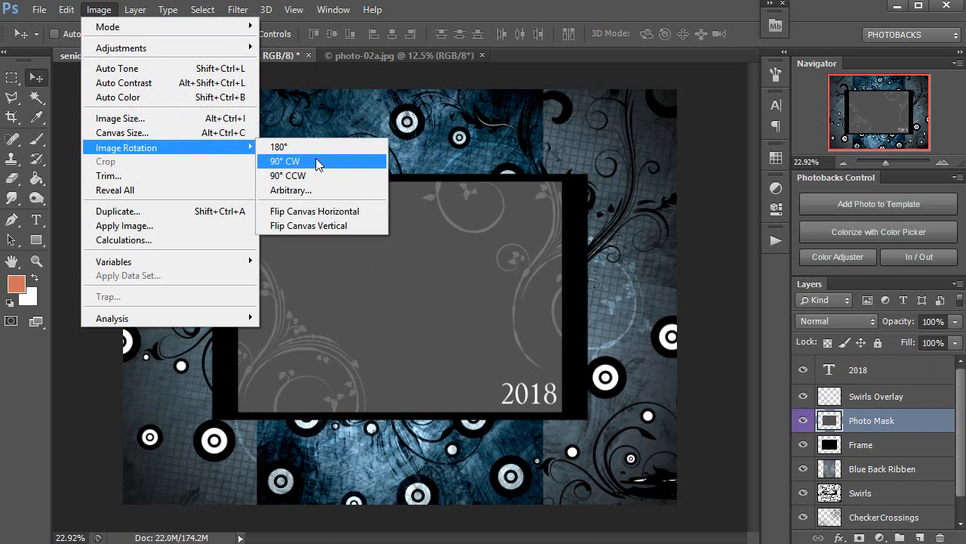
click(295, 161)
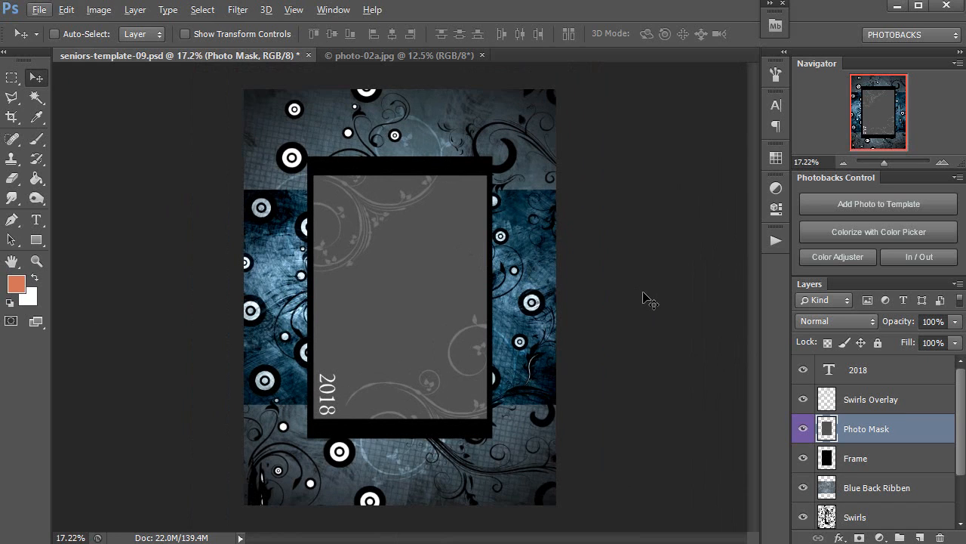
mouse_move(898, 429)
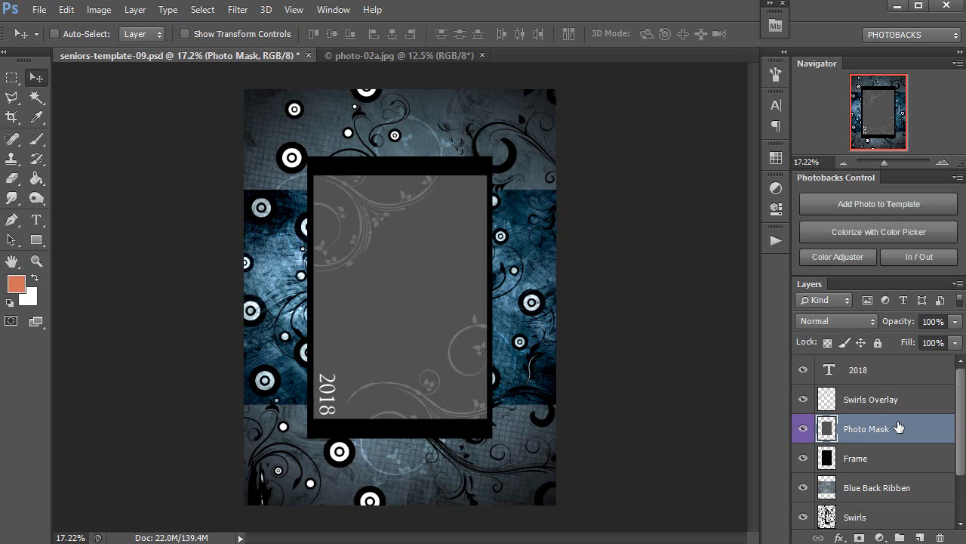
Place photo-02a.jpg into the template's photo mask and scale it to fit.
click(878, 203)
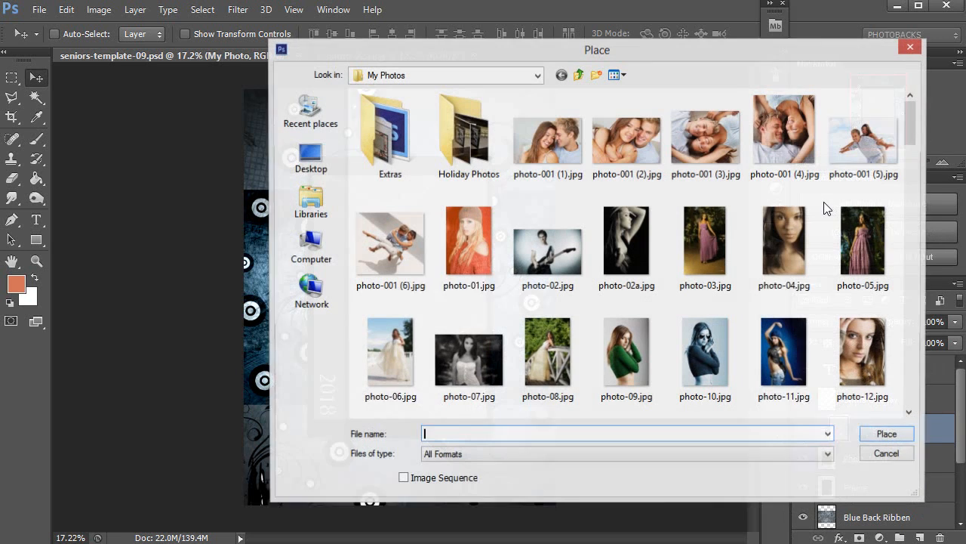
mouse_move(627, 241)
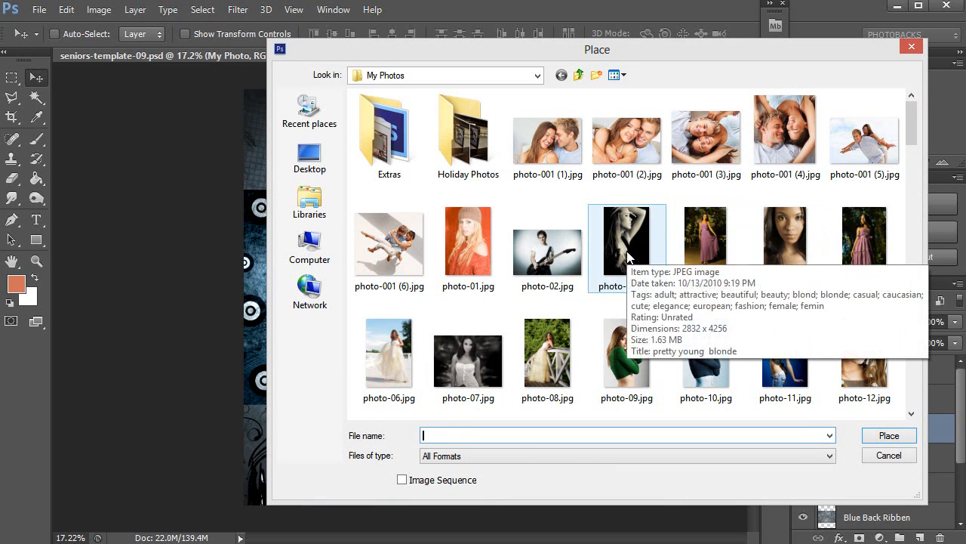
click(626, 242)
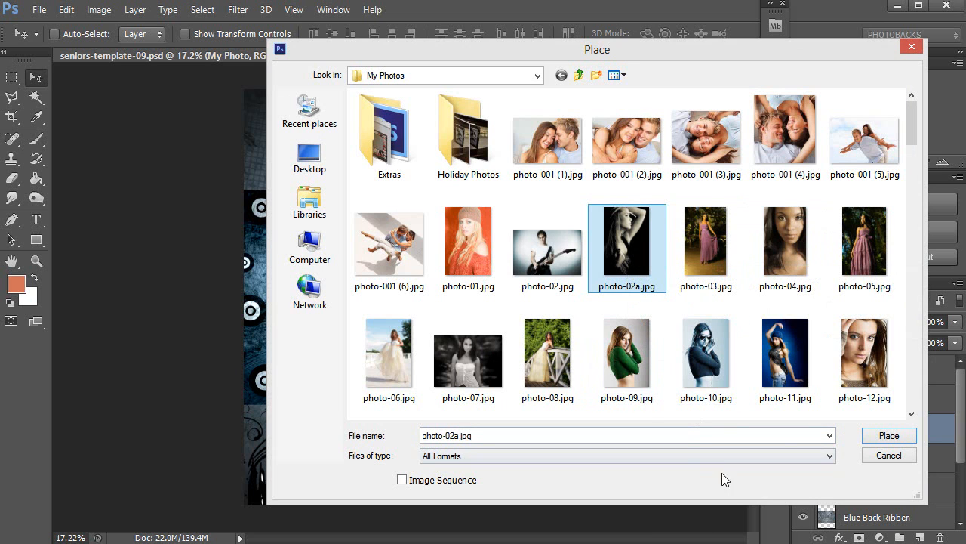
click(889, 435)
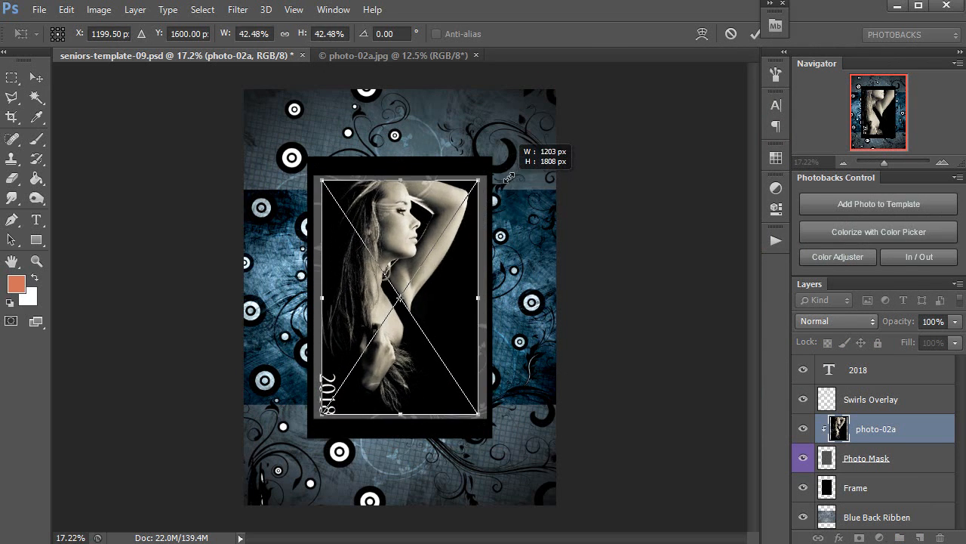
drag(476, 184, 516, 173)
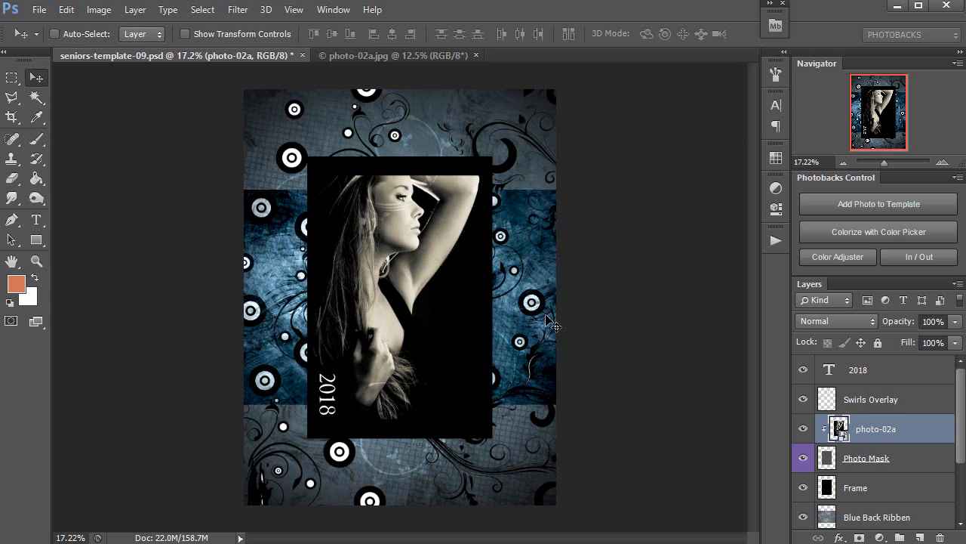
mouse_move(574, 324)
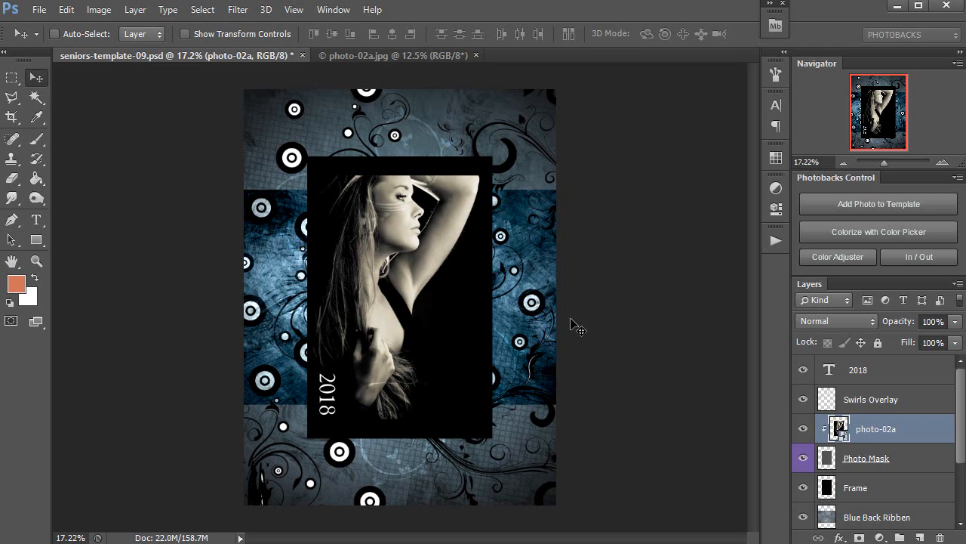
Hide the Swirls layer, removing the black swirls and target circles.
click(859, 370)
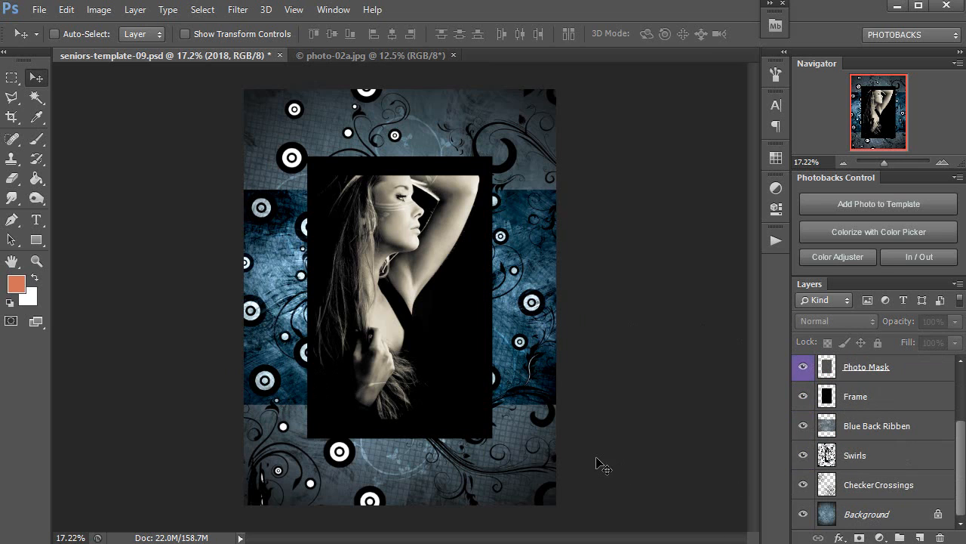
mouse_move(609, 441)
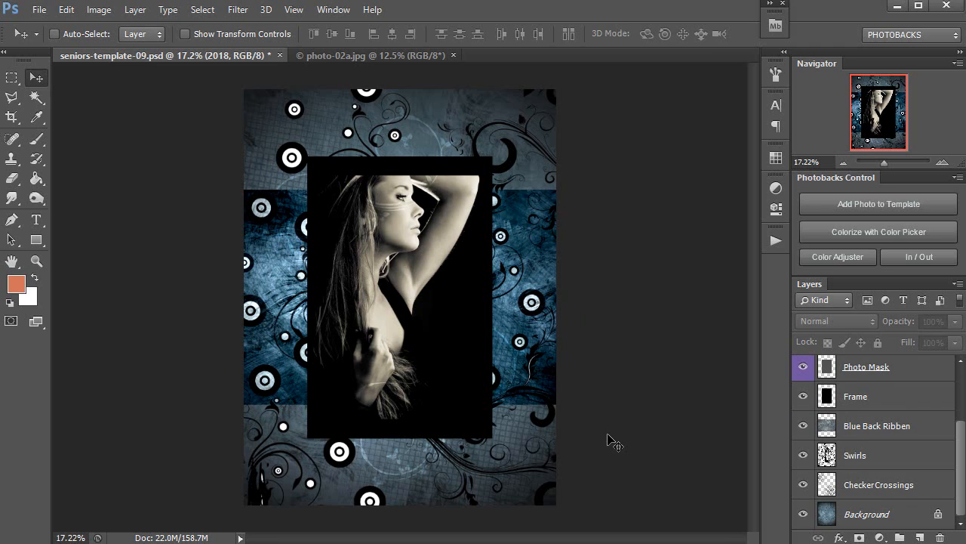
click(855, 455)
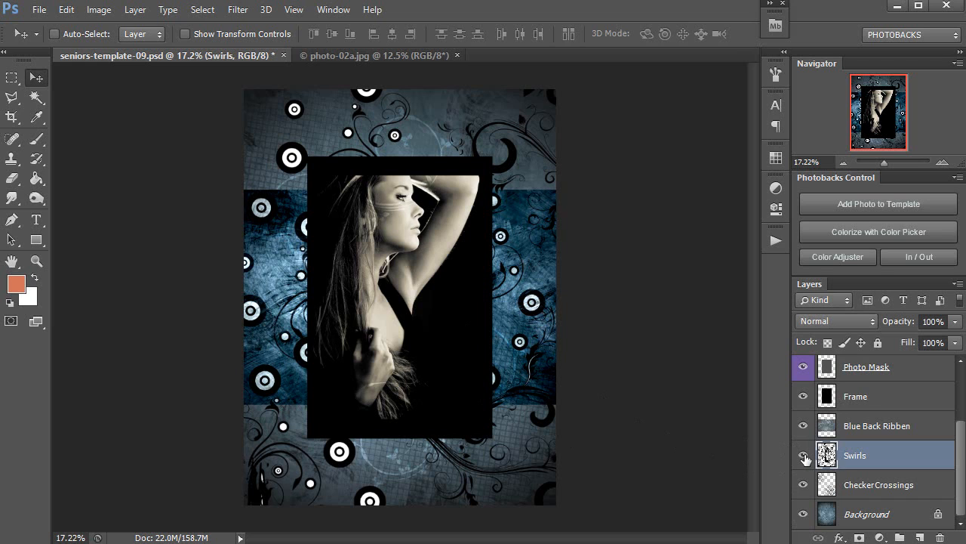
click(805, 456)
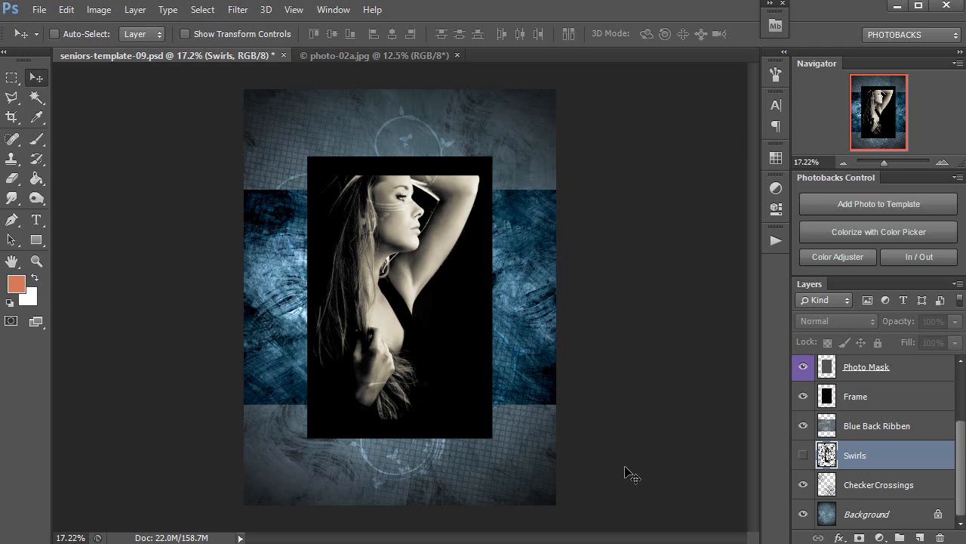
mouse_move(934, 429)
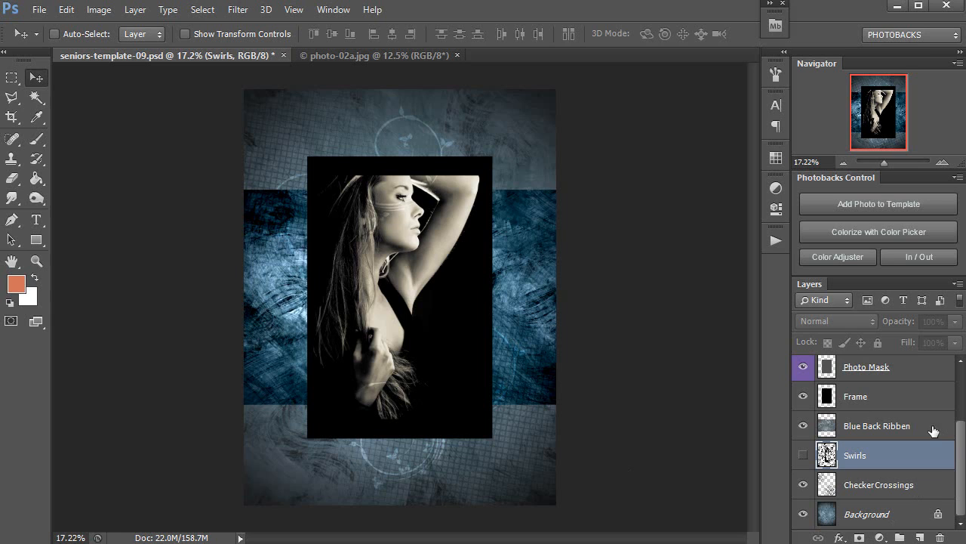
Lighten the black Frame layer to dark grey with the Hue/Saturation Lightness slider.
click(855, 396)
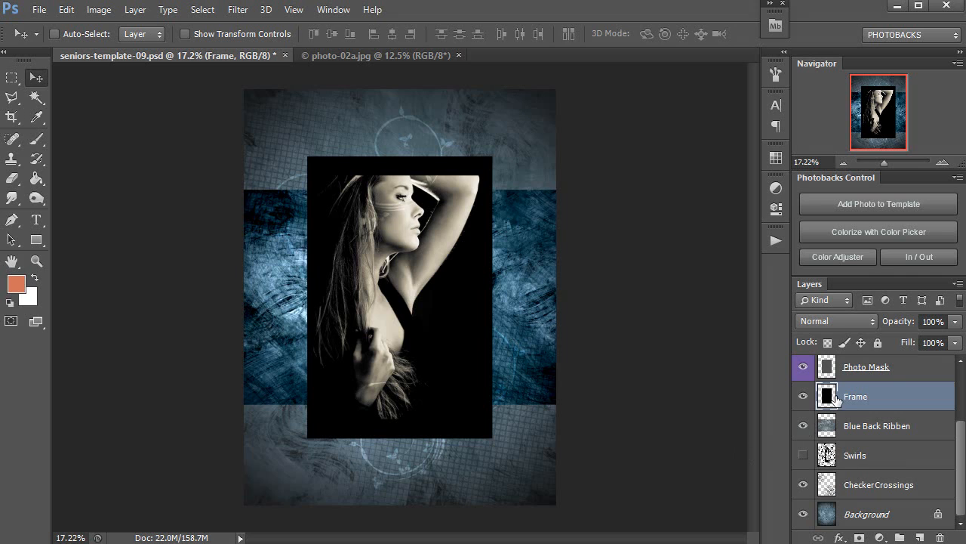
mouse_move(630, 431)
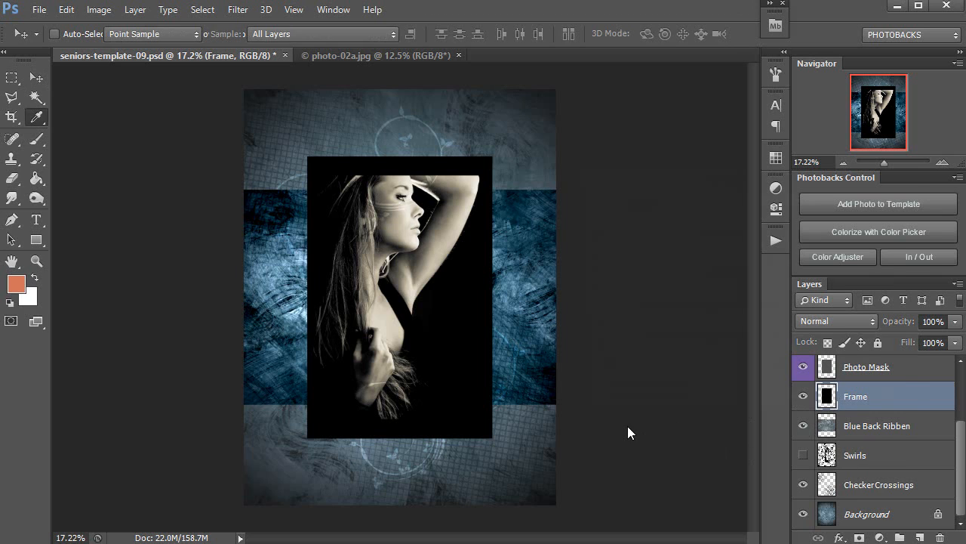
click(876, 231)
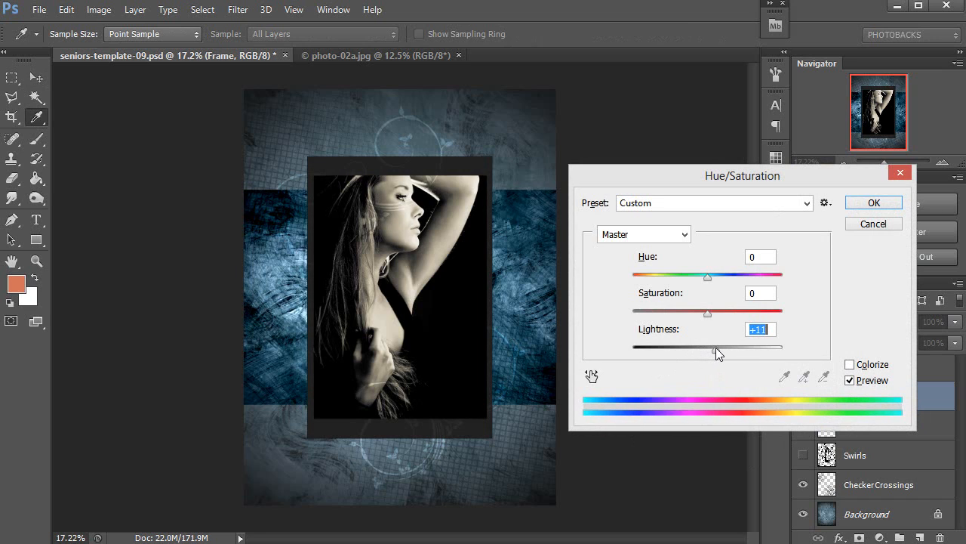
drag(707, 346, 721, 347)
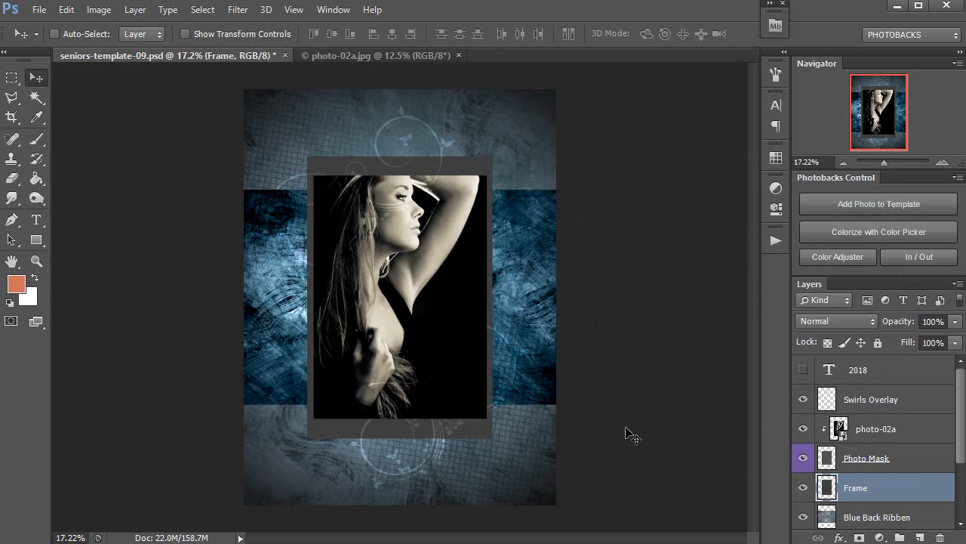
mouse_move(617, 419)
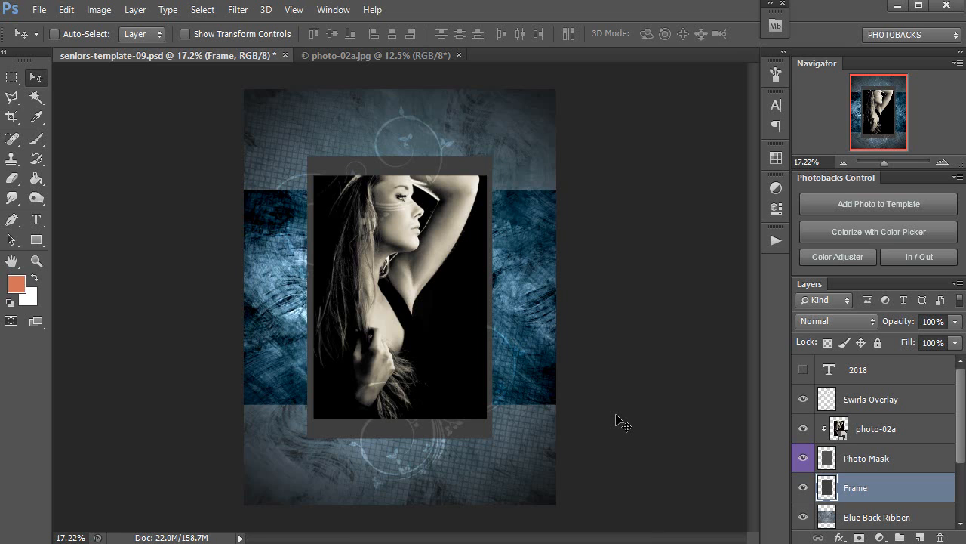
Scale up Swirls Overlay, mask and frame together, then enlarge photo-02a to fill.
click(870, 398)
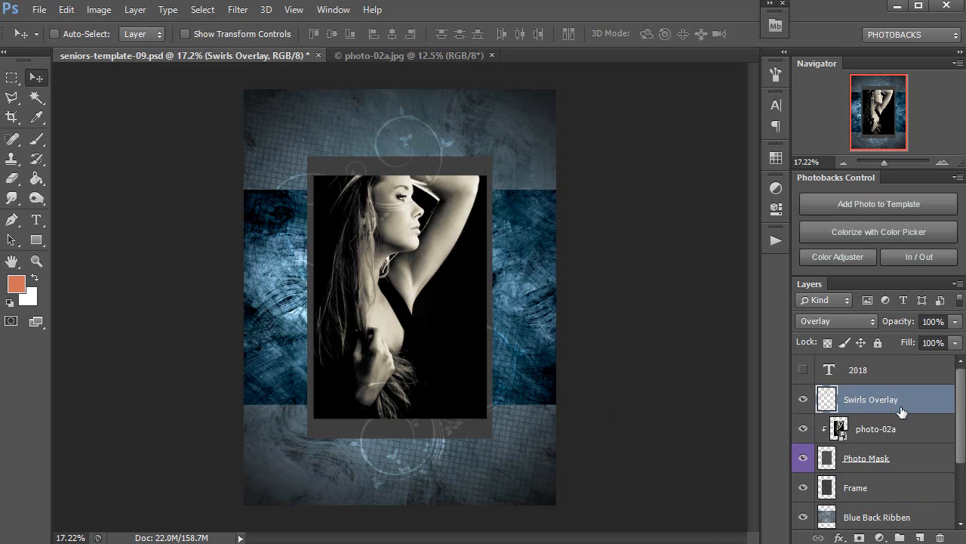
mouse_move(884, 399)
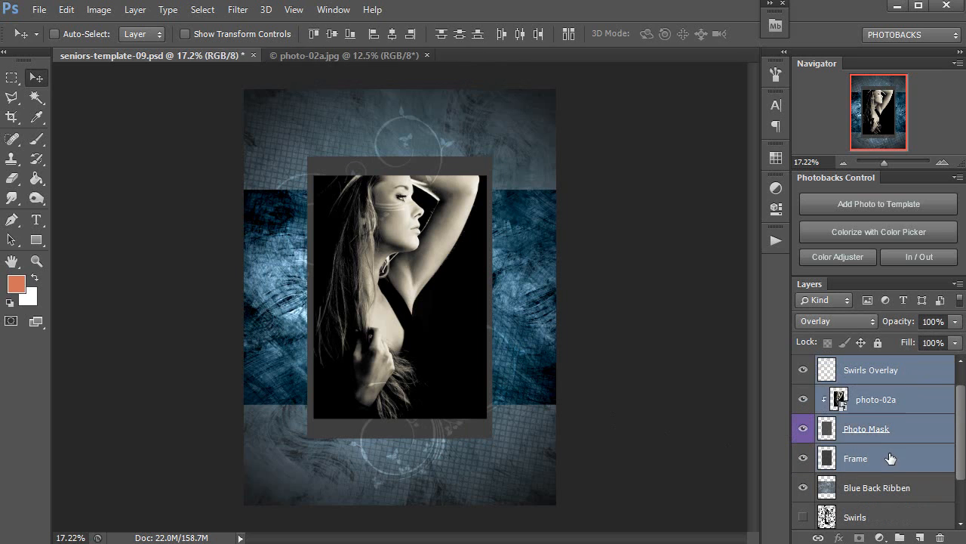
mouse_move(874, 433)
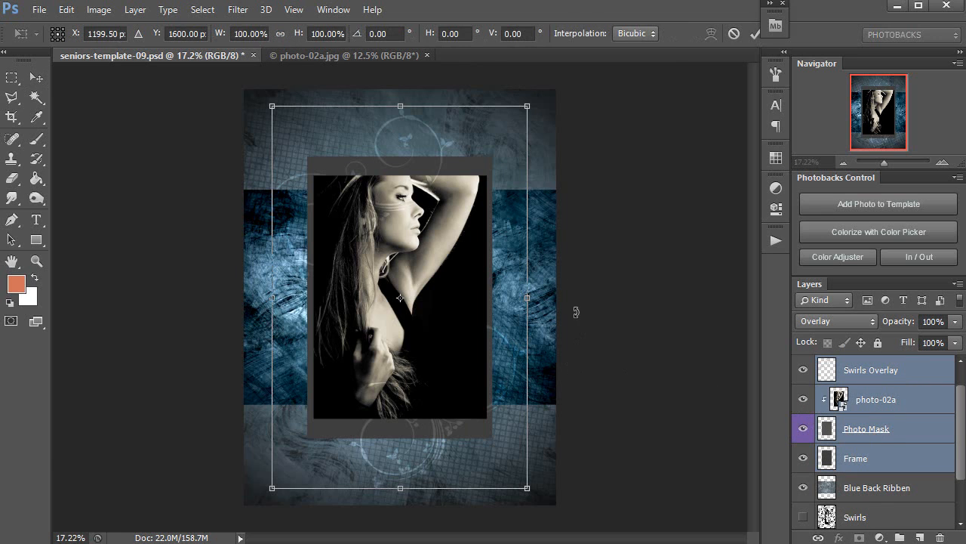
mouse_move(535, 129)
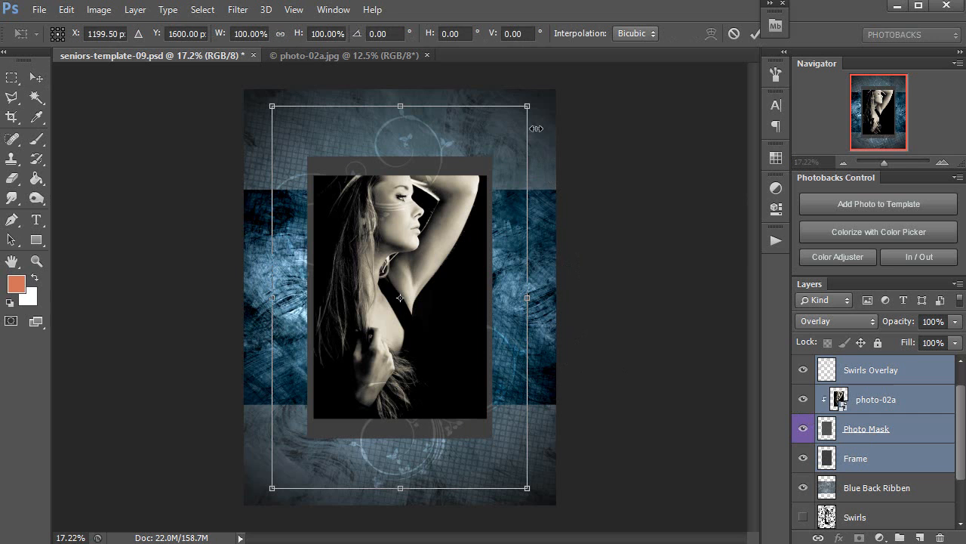
drag(527, 106, 543, 81)
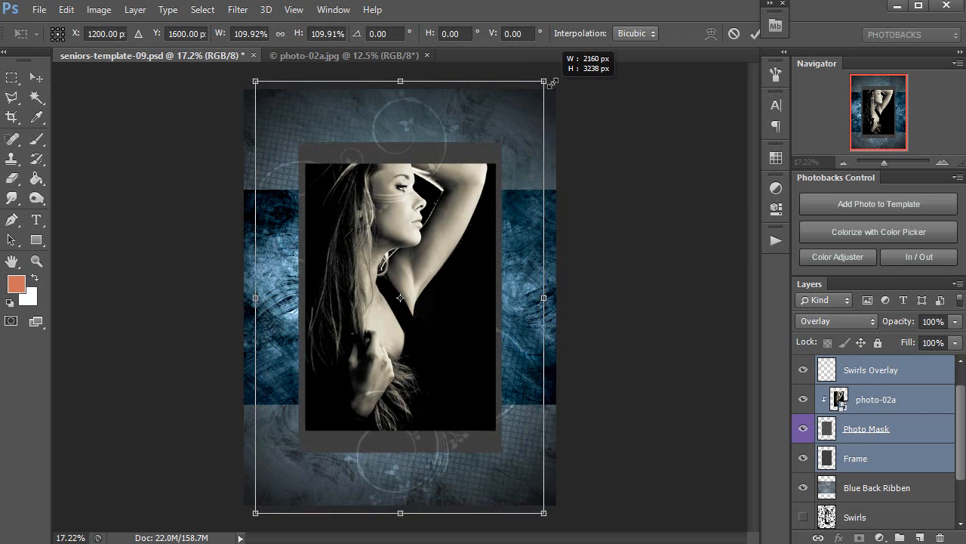
drag(544, 81, 553, 68)
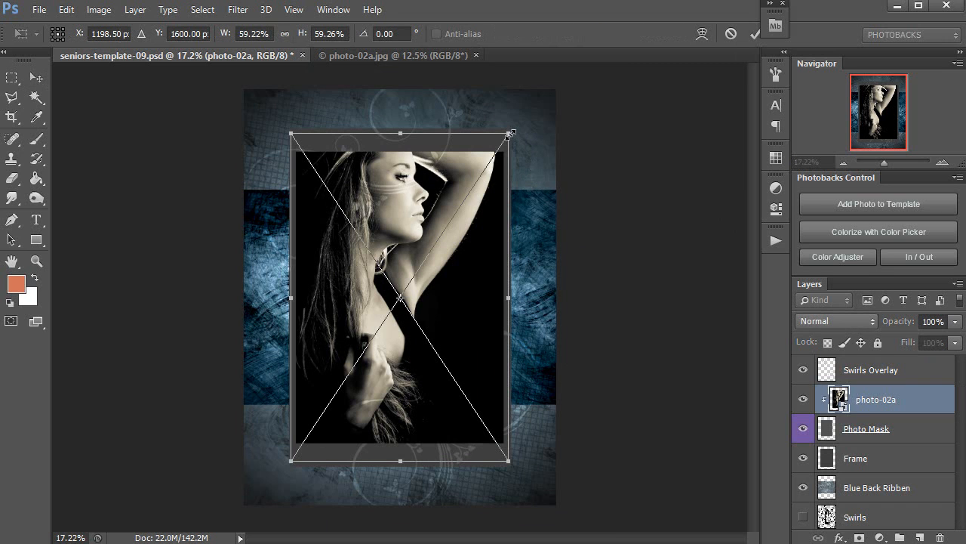
drag(511, 134, 508, 138)
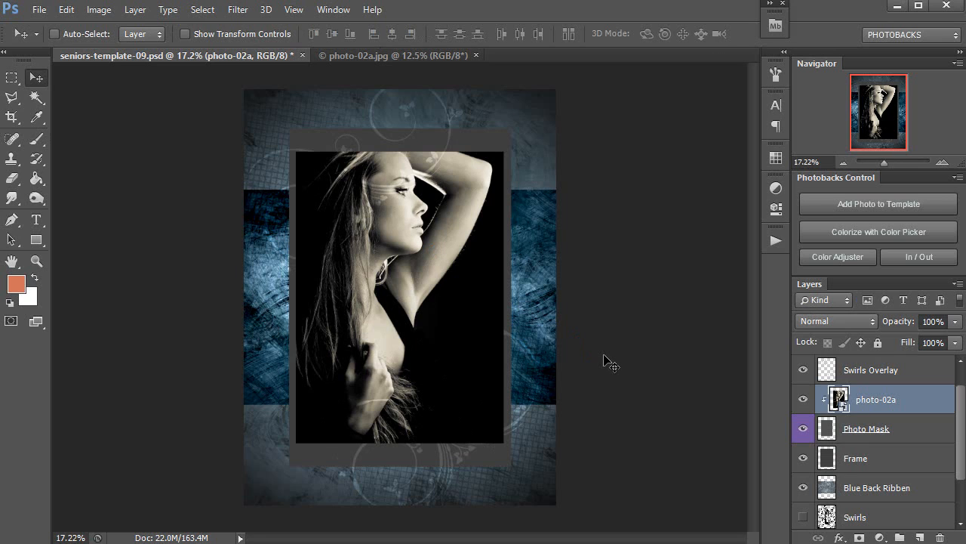
scroll(down, 3)
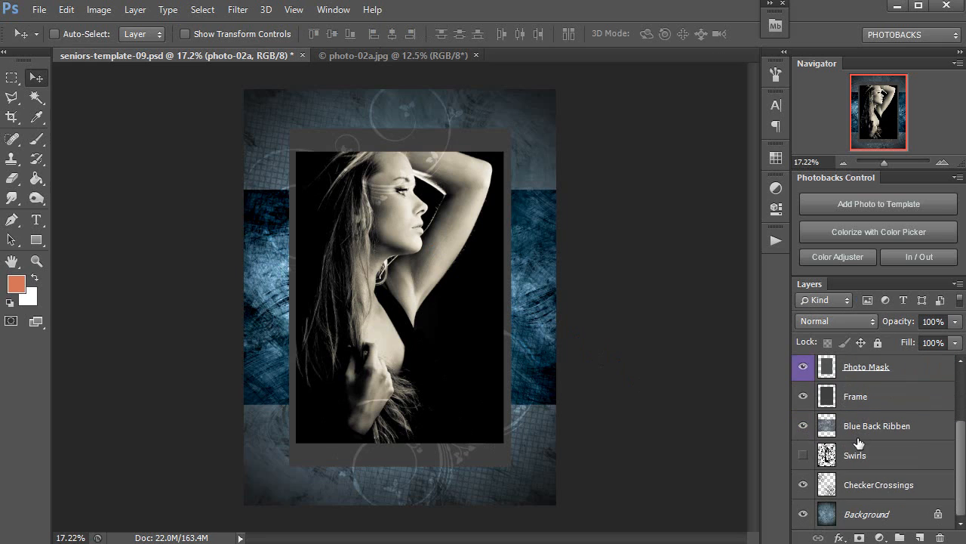
Colorize the Background with a New Color layer in muted tan-gray (85806f).
click(867, 514)
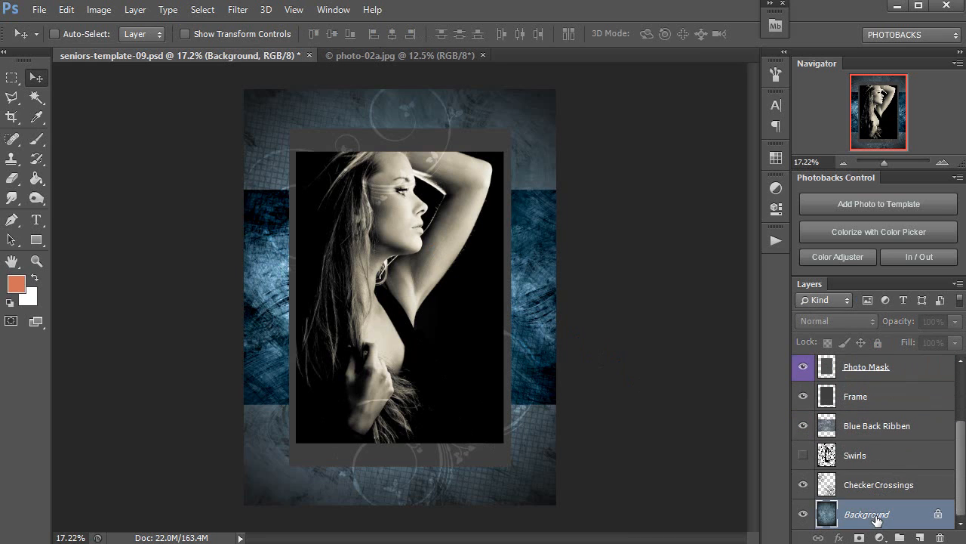
mouse_move(823, 238)
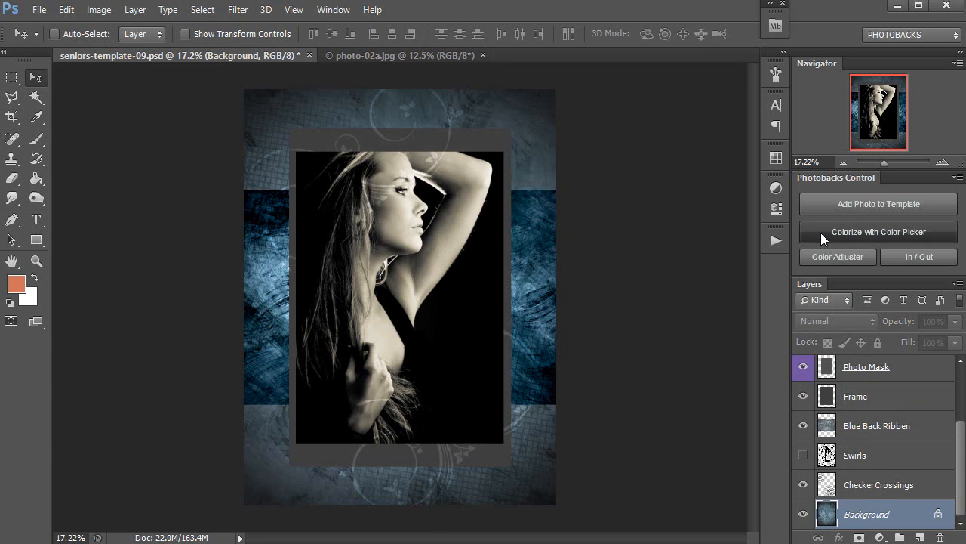
click(878, 232)
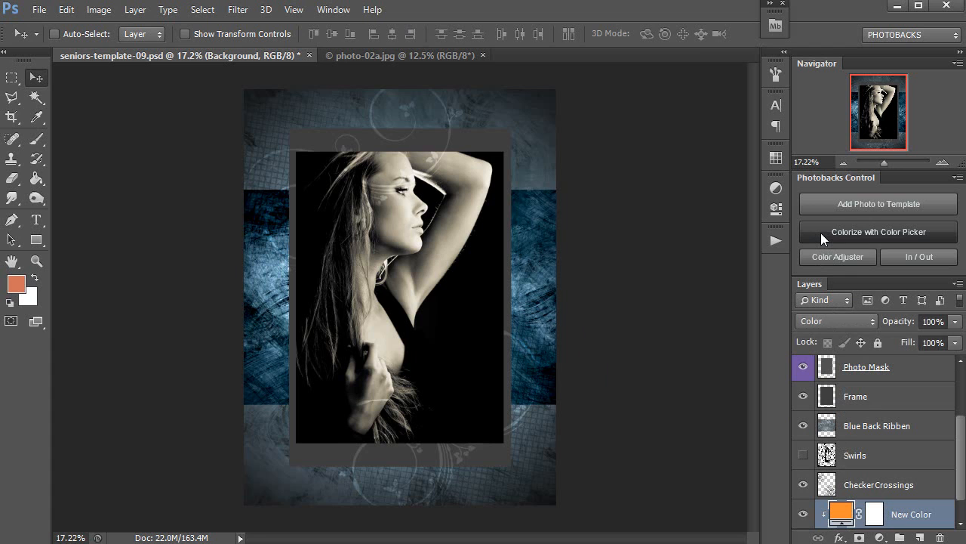
click(878, 231)
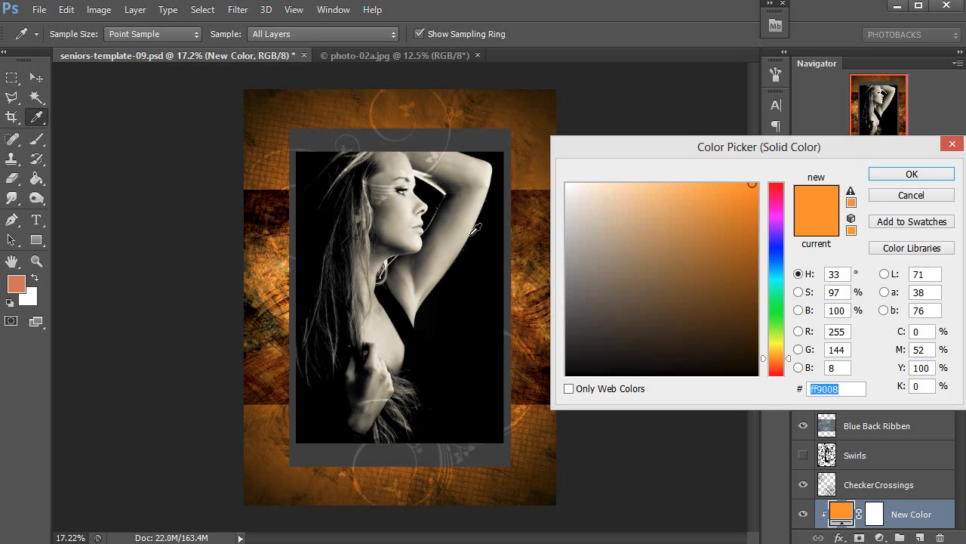
click(471, 219)
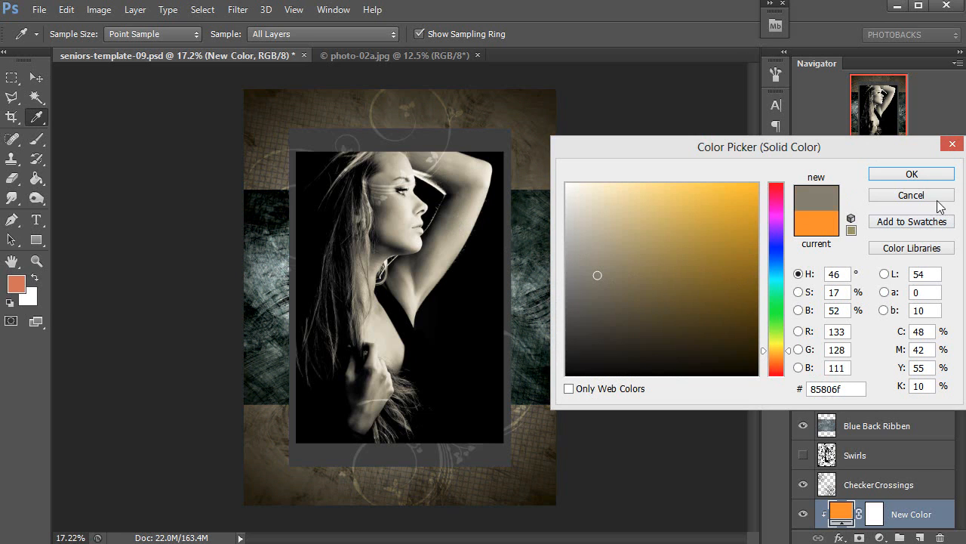
click(911, 195)
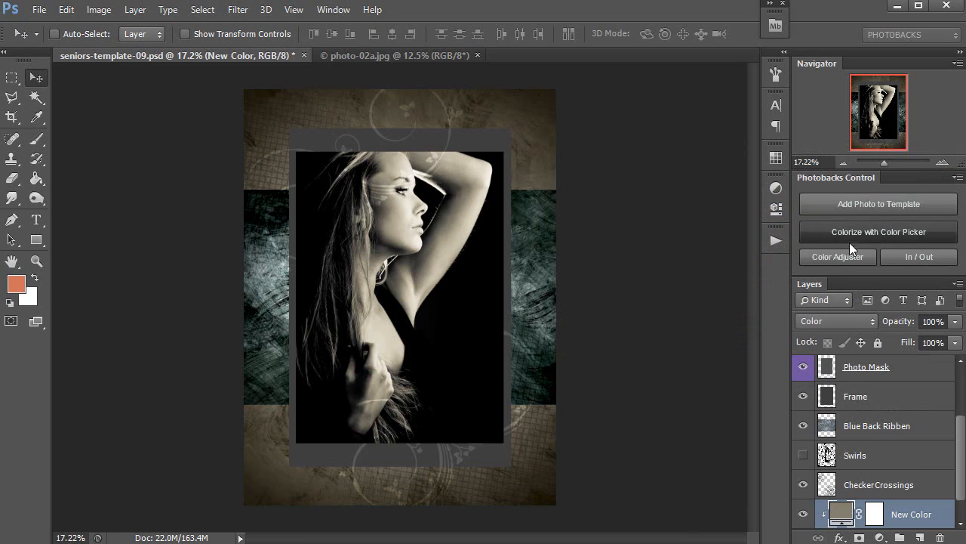
mouse_move(682, 316)
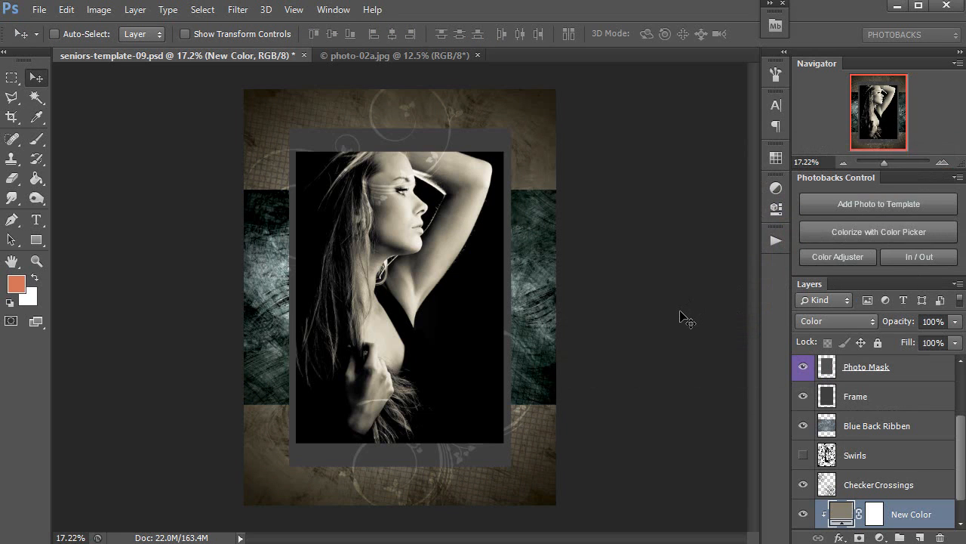
mouse_move(629, 315)
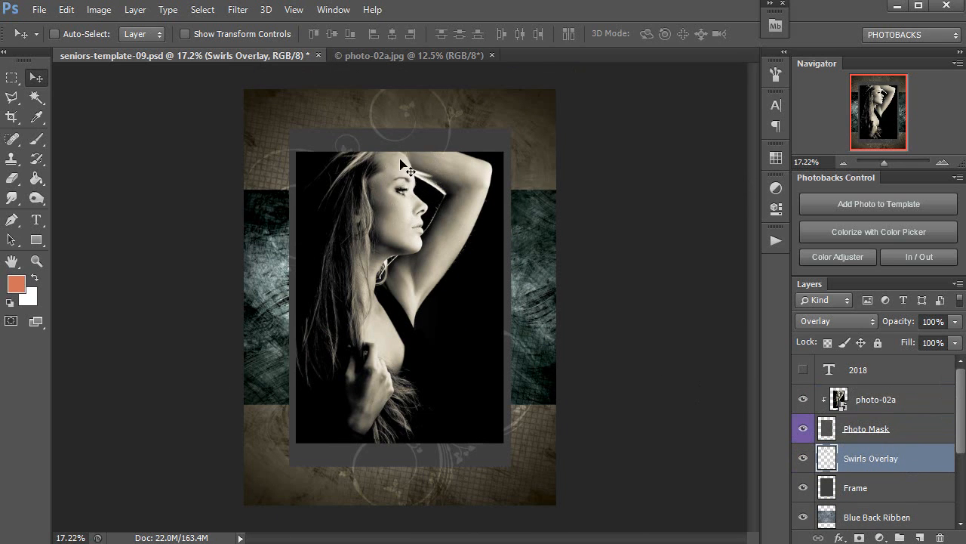
mouse_move(449, 149)
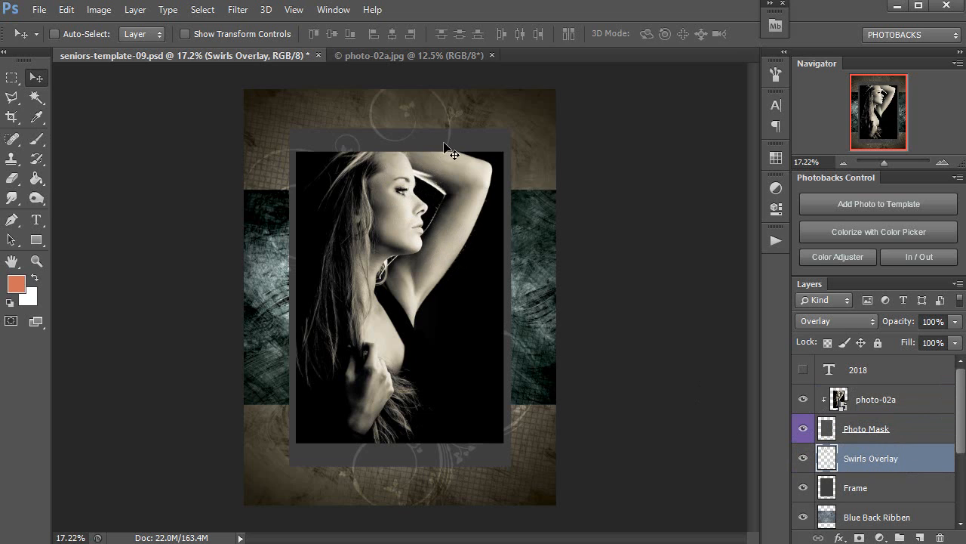
mouse_move(876, 429)
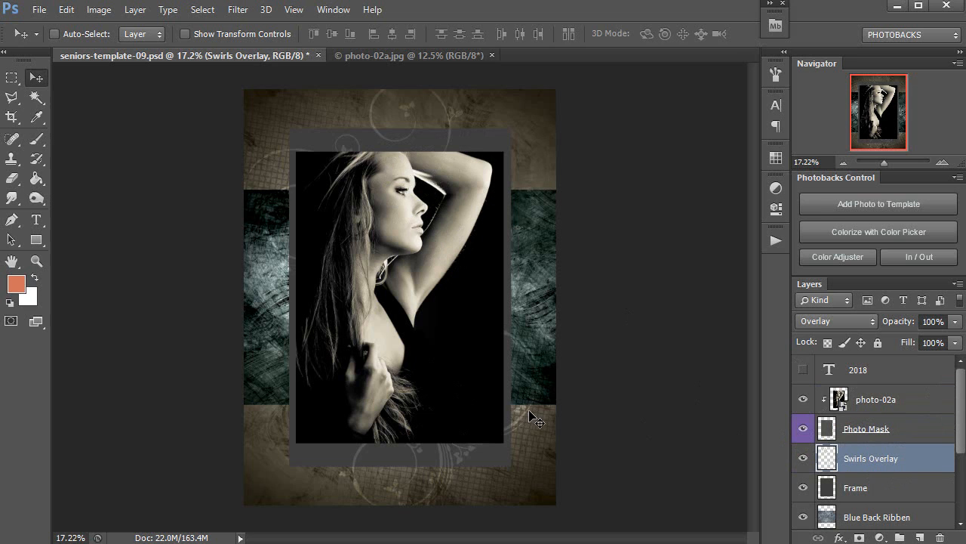
mouse_move(871, 487)
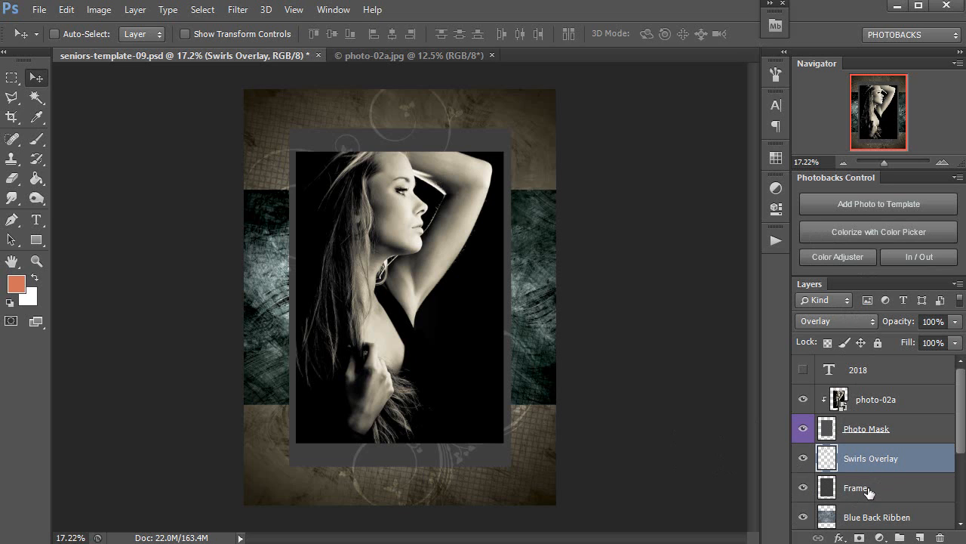
Colorize the Frame with a New Color layer in pale gray-beige (c3c0b8).
click(878, 232)
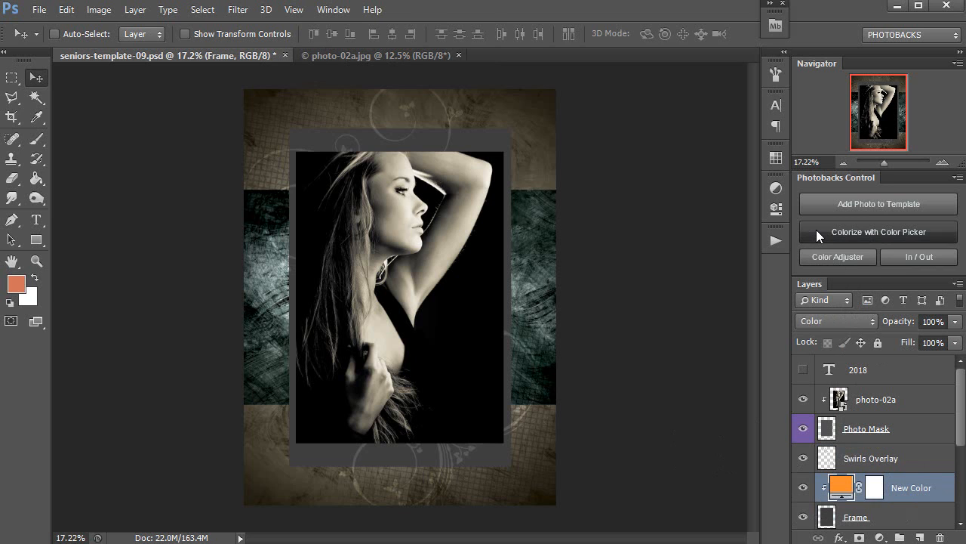
click(878, 232)
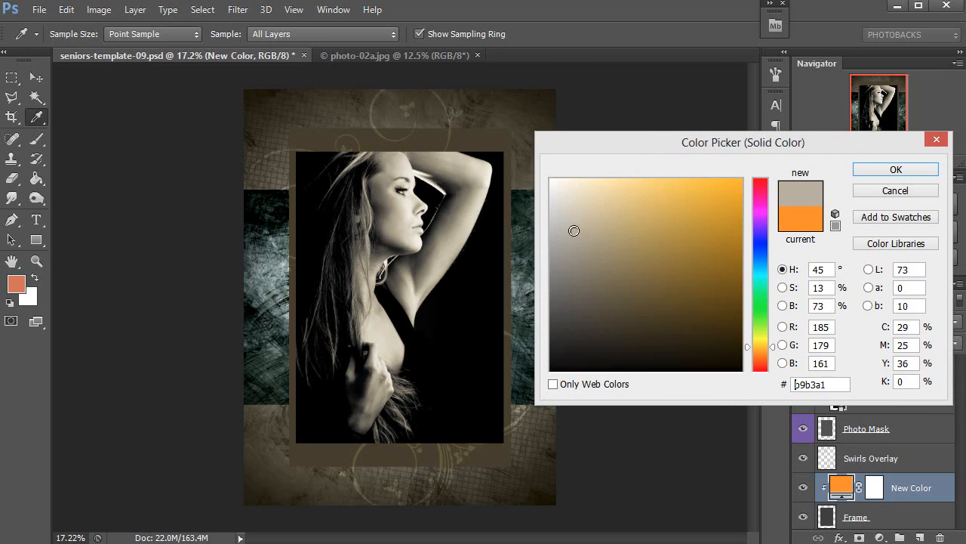
click(573, 214)
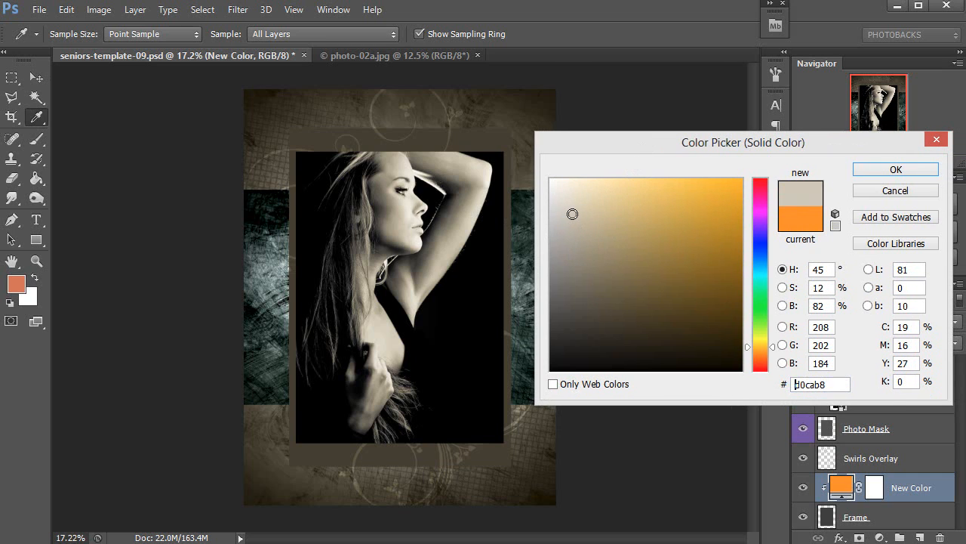
click(566, 227)
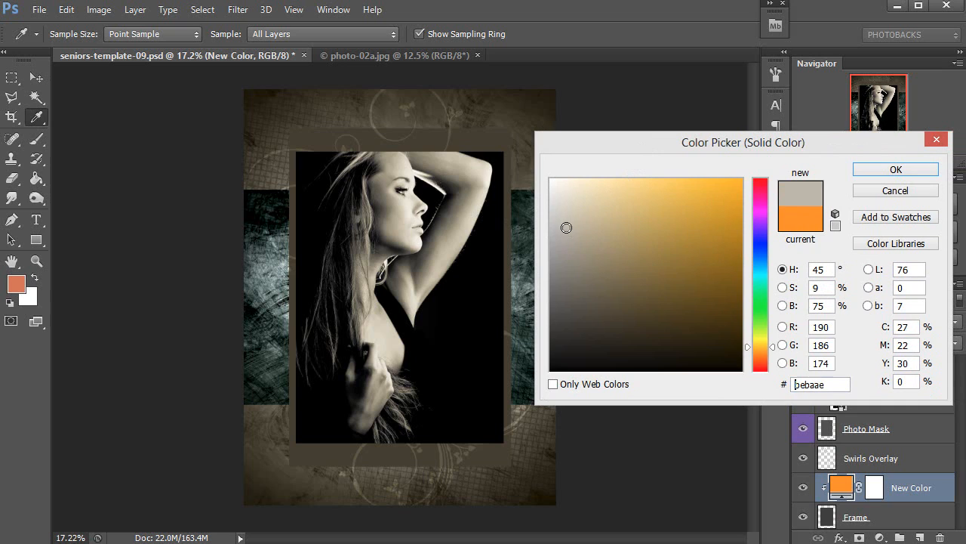
click(557, 228)
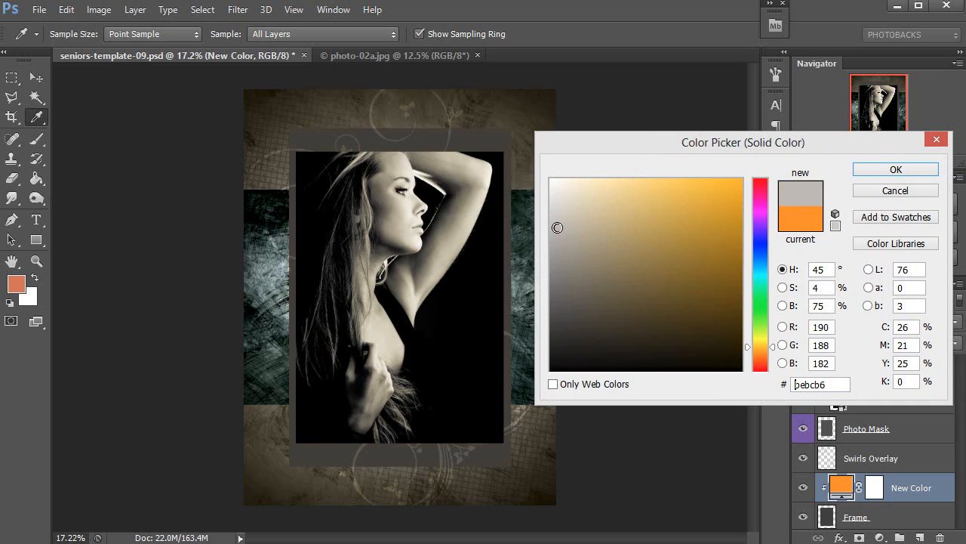
click(560, 224)
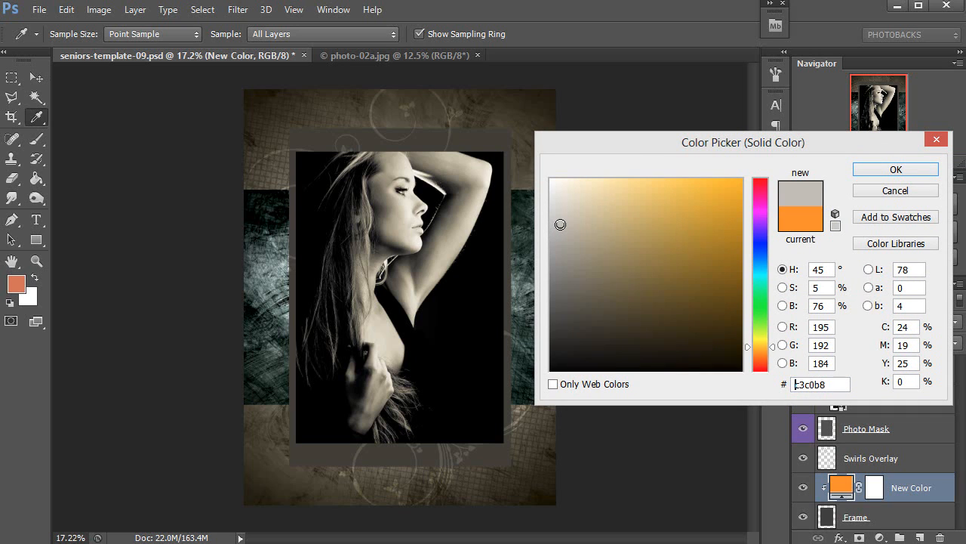
click(895, 168)
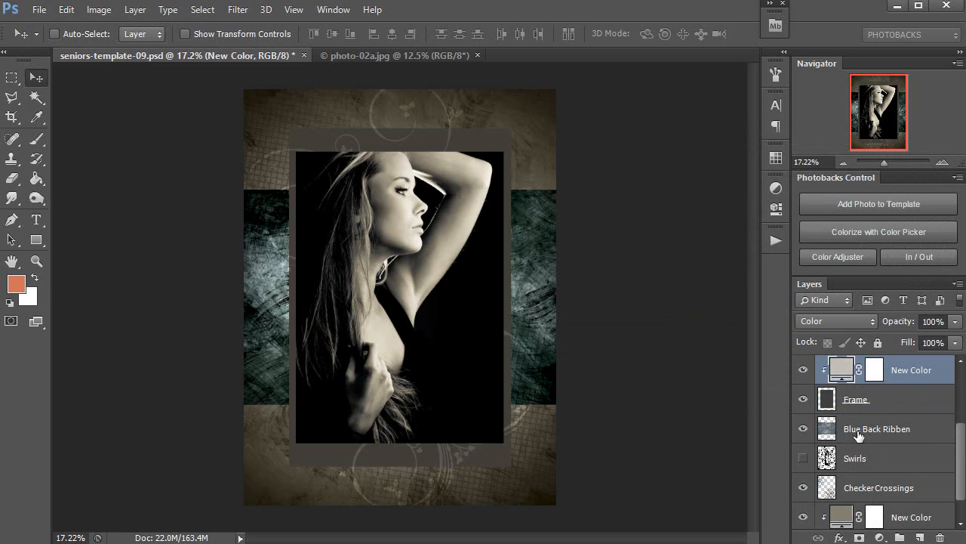
click(878, 428)
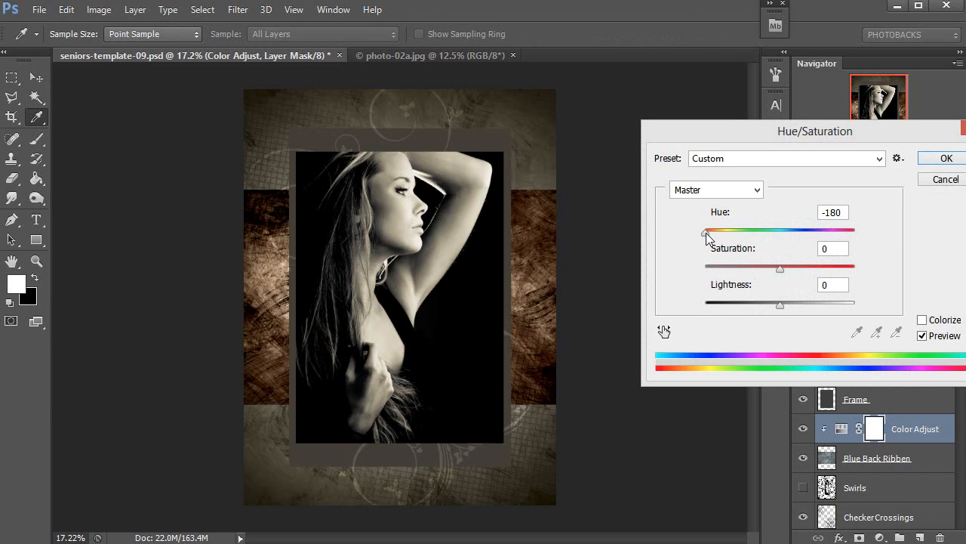
Try several ribbon hue shifts, settling on +2 for a cool grayish teal.
drag(707, 230, 763, 230)
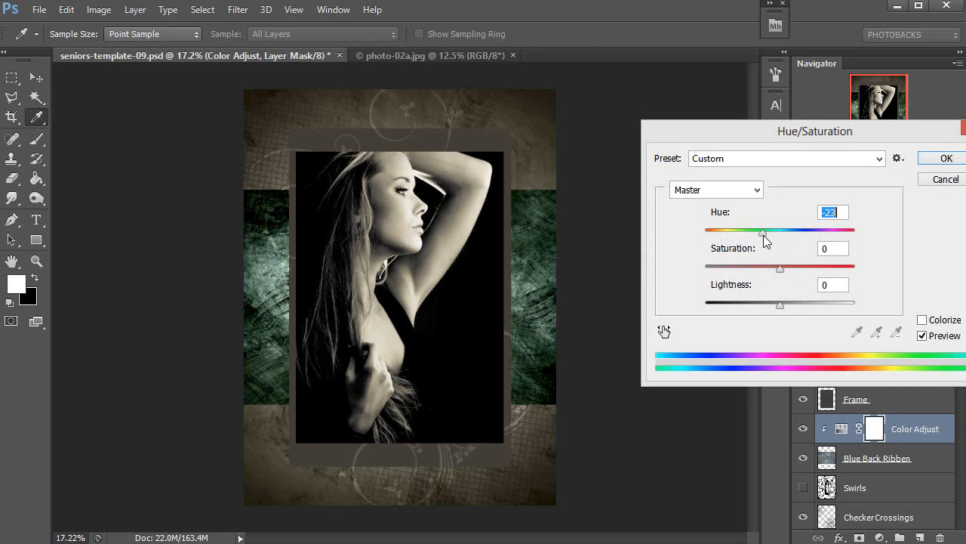
drag(763, 232, 777, 232)
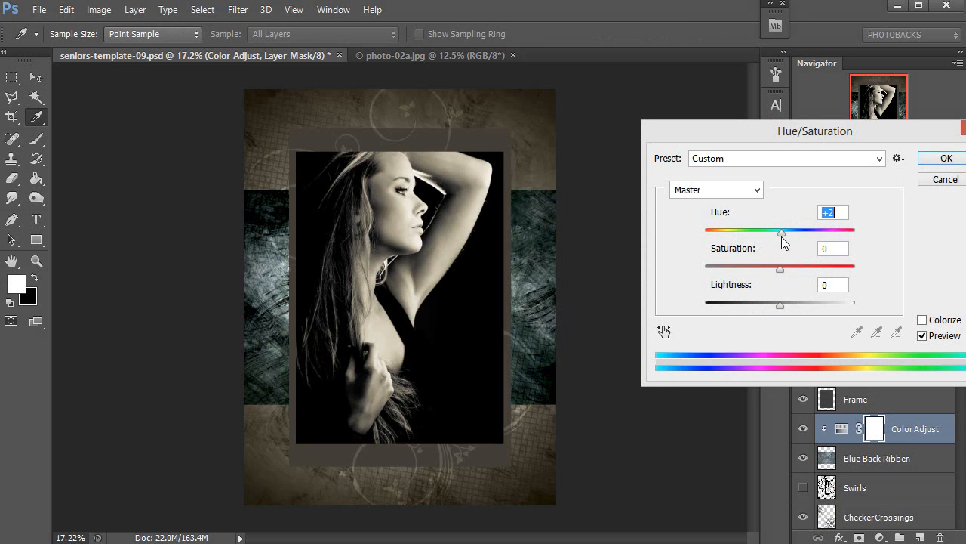
drag(781, 232, 783, 232)
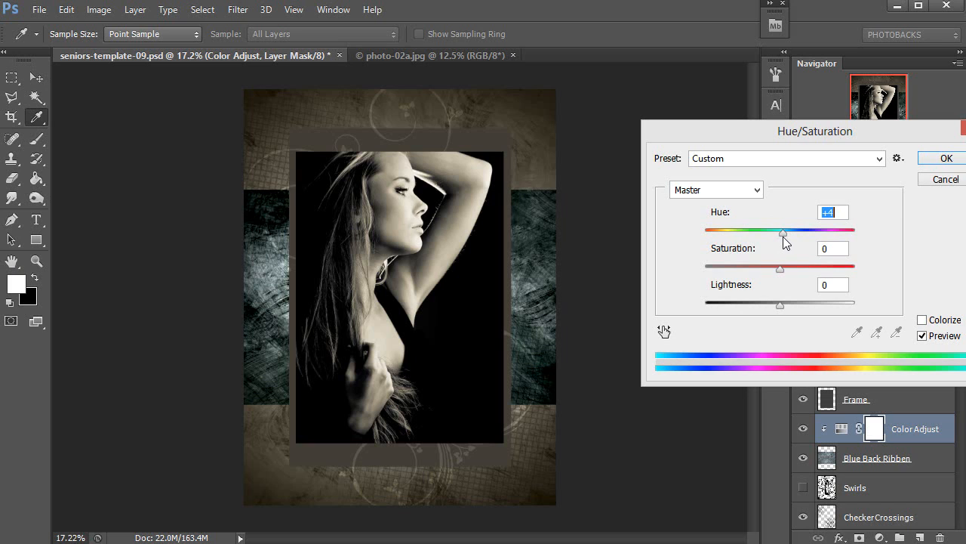
drag(783, 231, 804, 230)
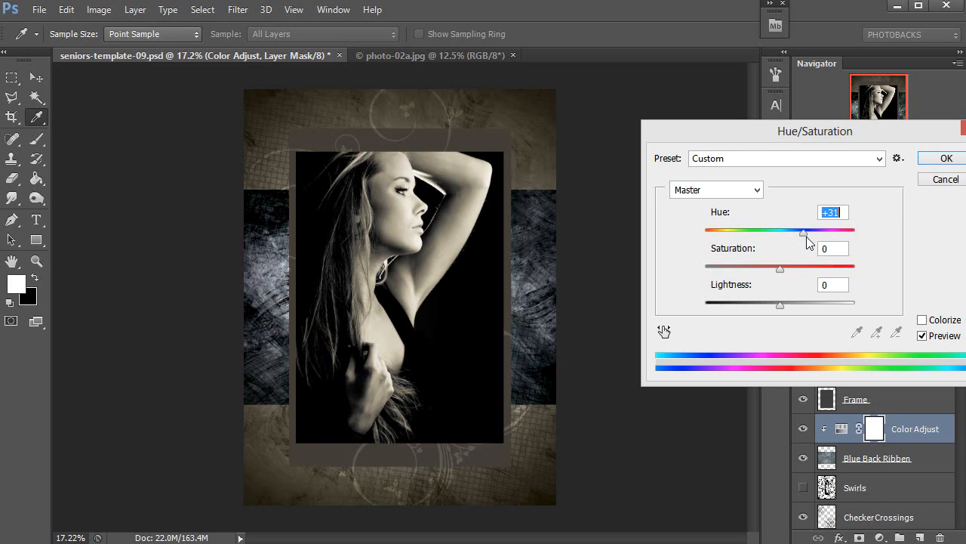
drag(804, 232, 854, 232)
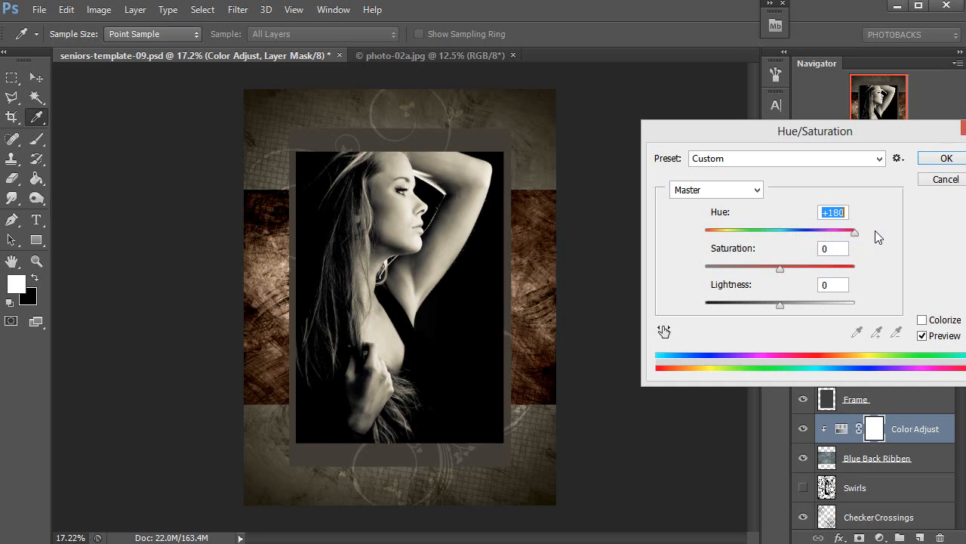
drag(854, 233, 809, 232)
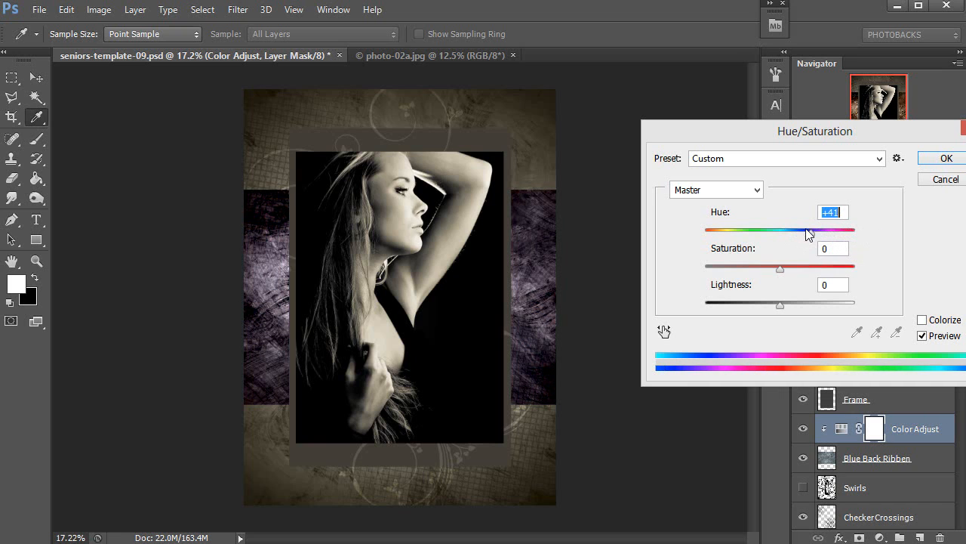
drag(807, 230, 780, 230)
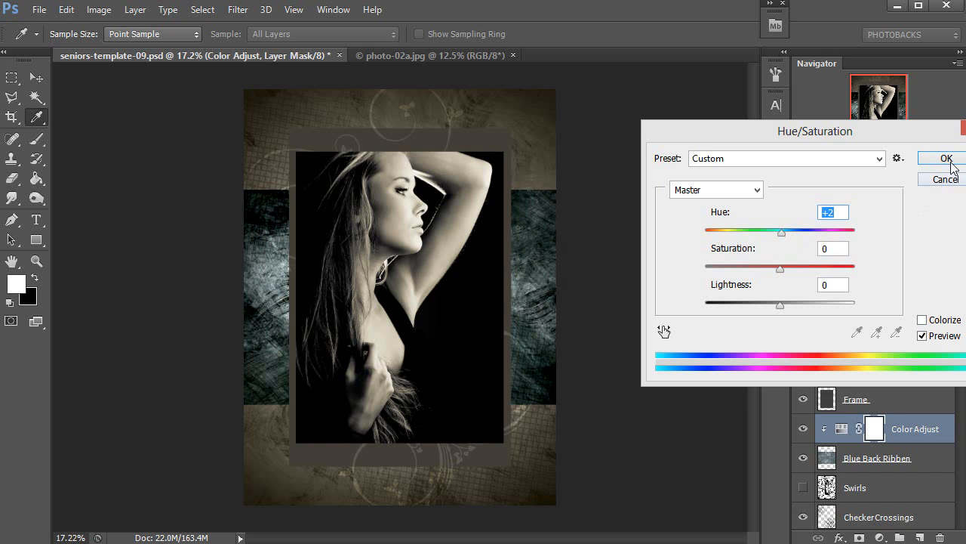
click(939, 158)
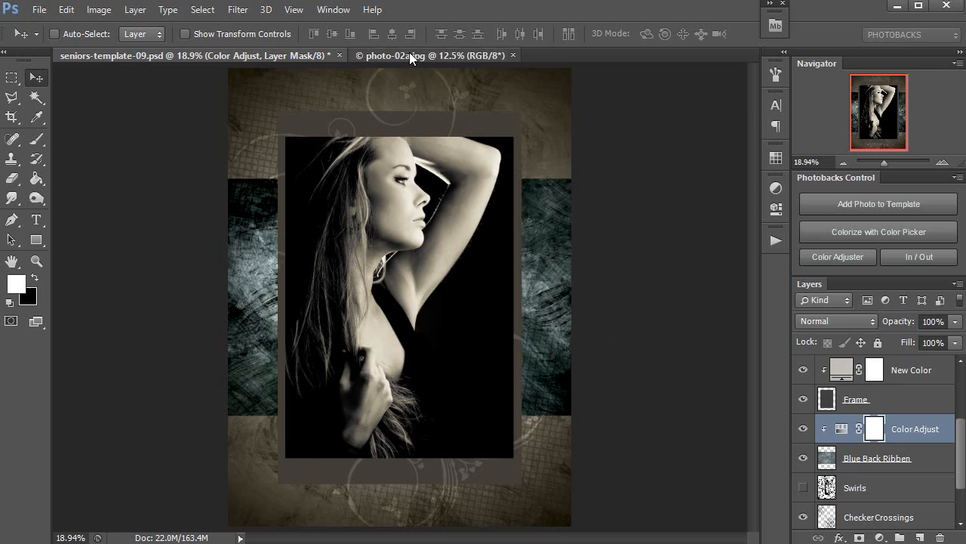
Bring the original photo-02a.jpg document to the front.
click(437, 55)
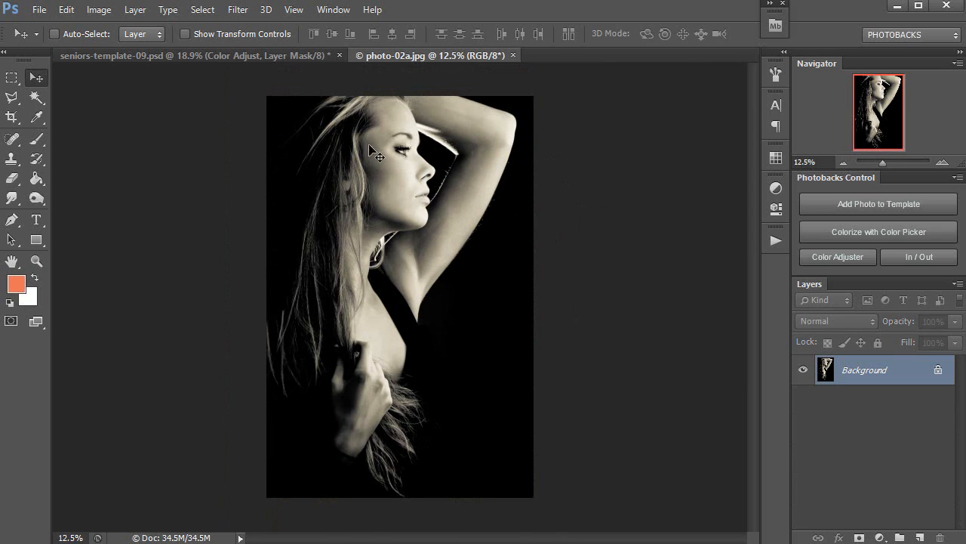